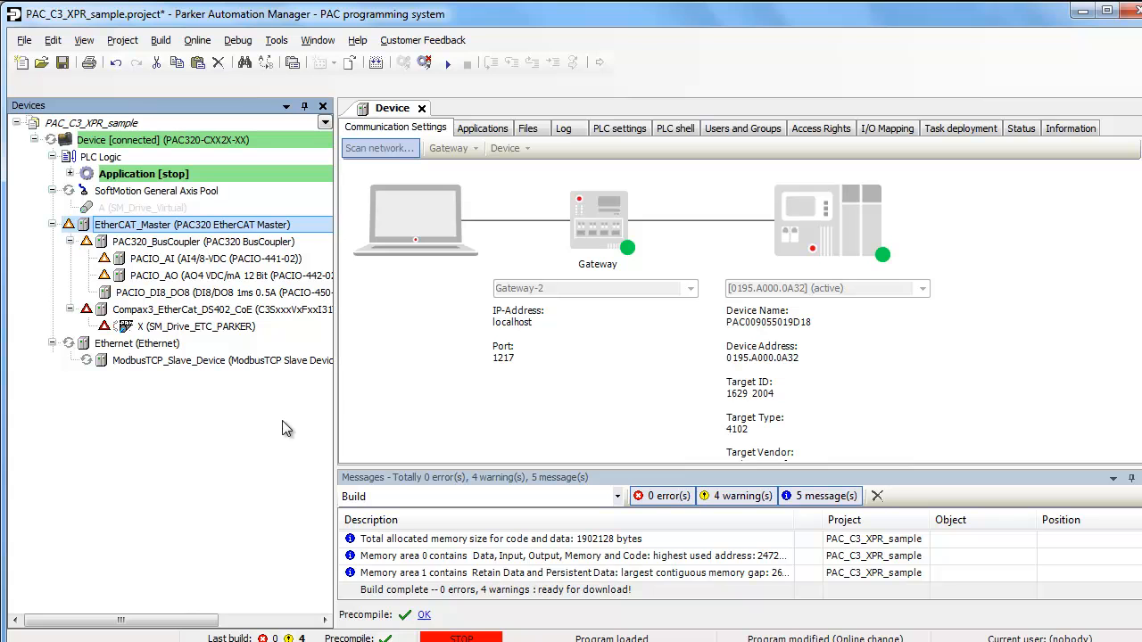
mouse_move(143, 223)
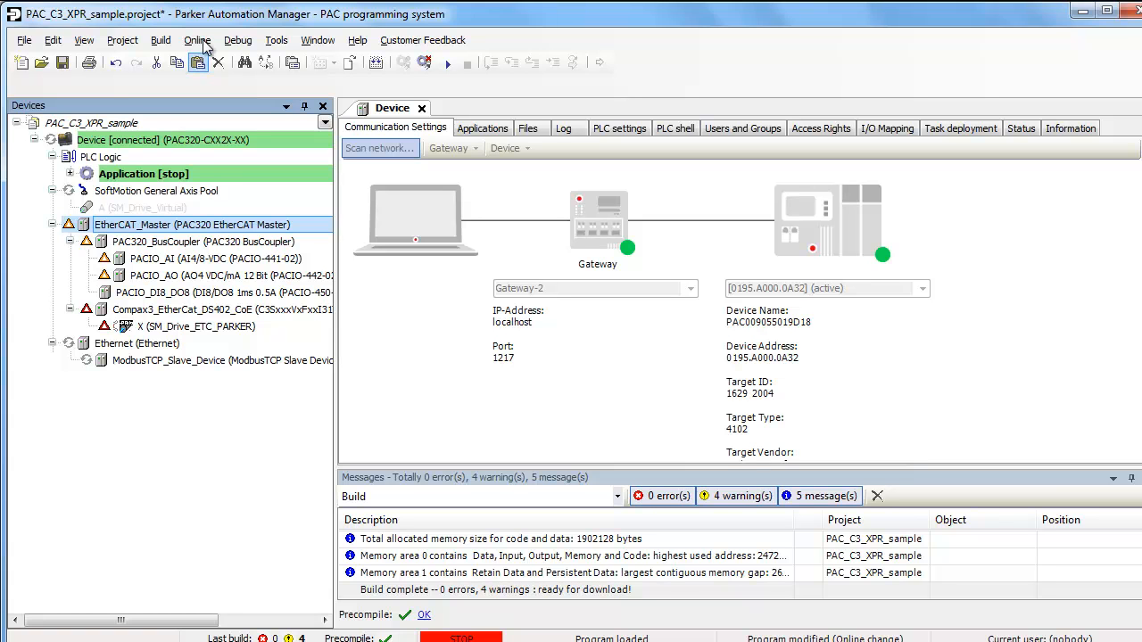
Step: Log out from the PAC320 controller via the Online menu
click(196, 39)
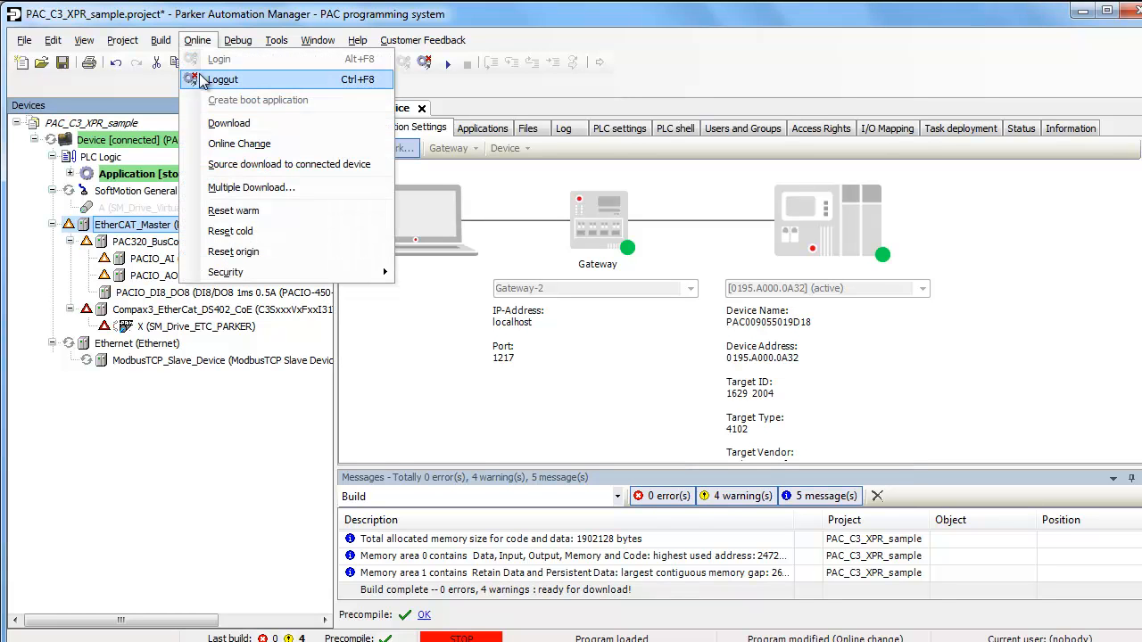
mouse_move(223, 87)
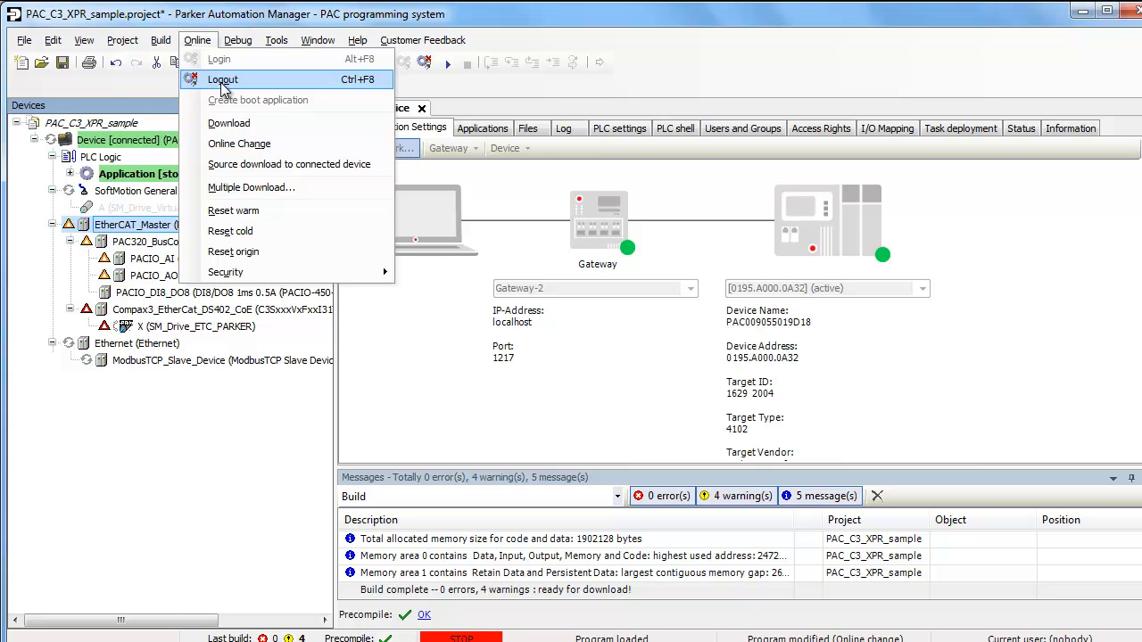
click(222, 78)
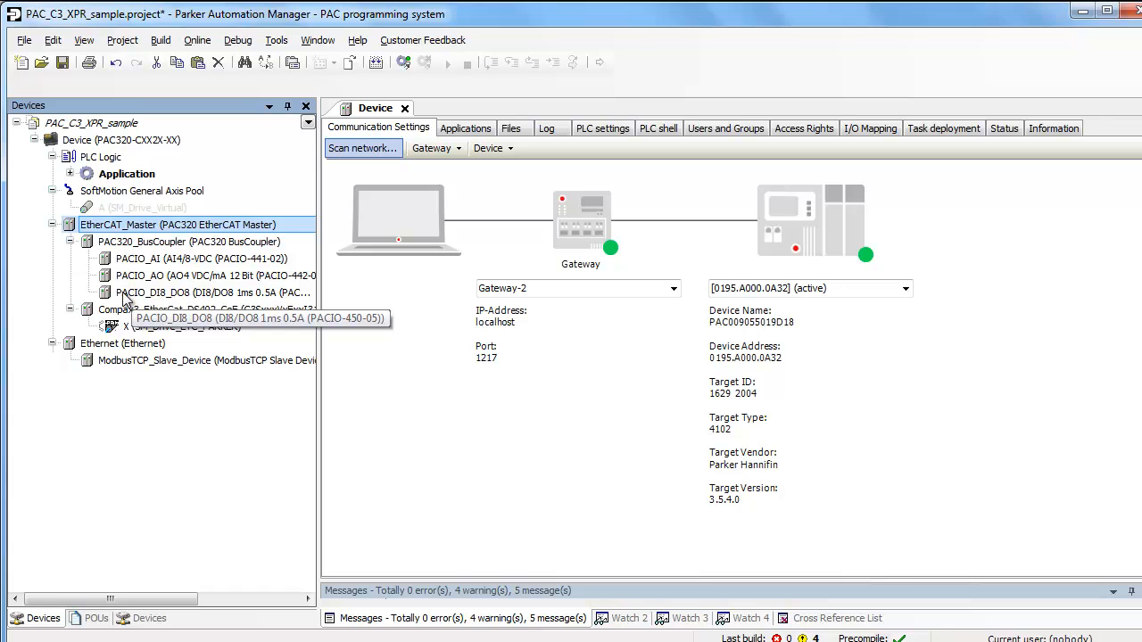
Step: Show the PACIO_DIB_DOB module's EtherCAT I/O Mapping and begin editing DigitalOutput0's variable
click(215, 293)
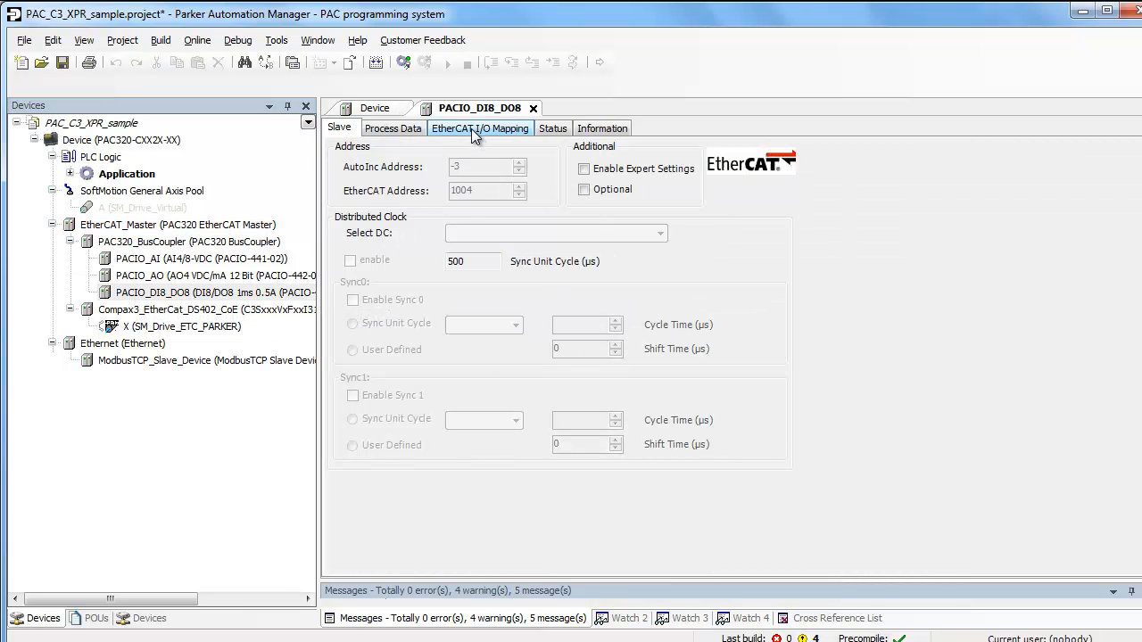
click(480, 128)
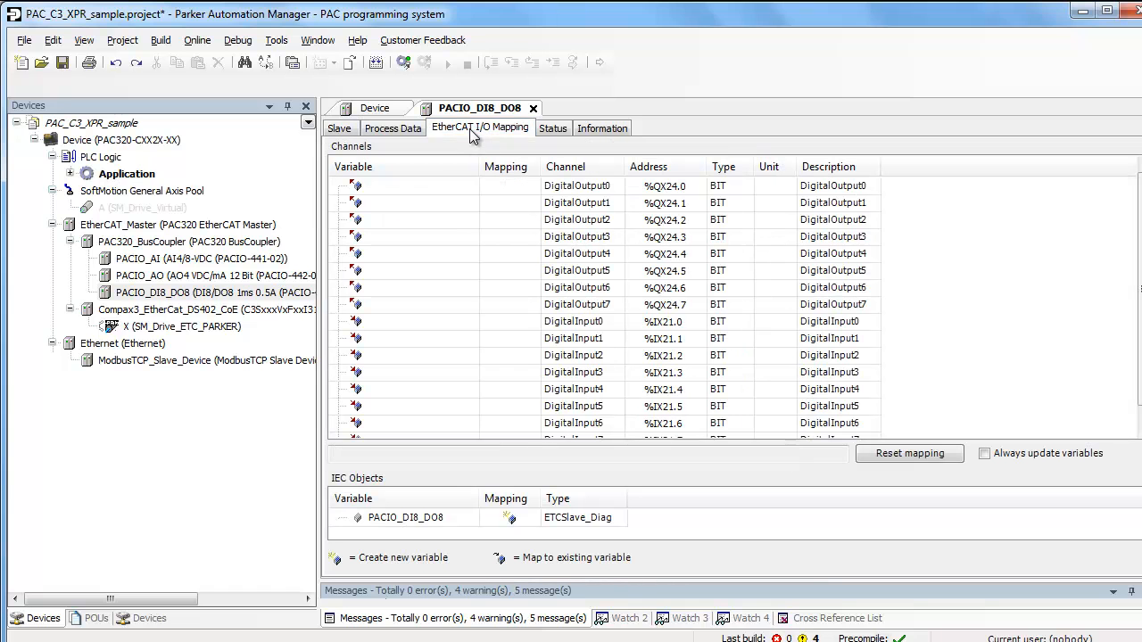
click(419, 185)
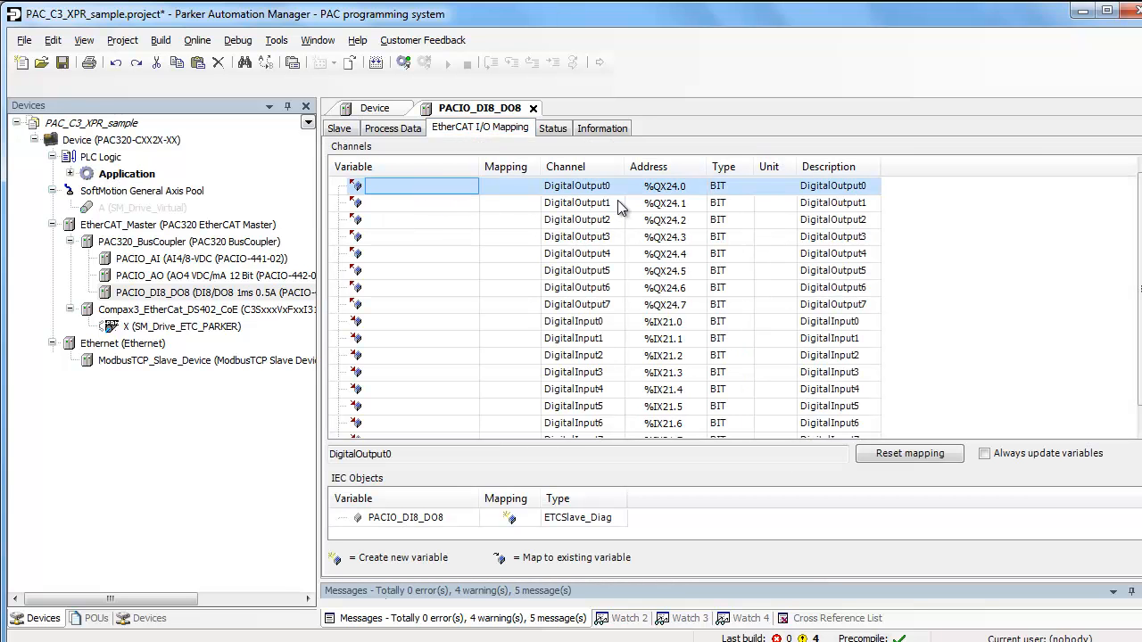
mouse_move(614, 314)
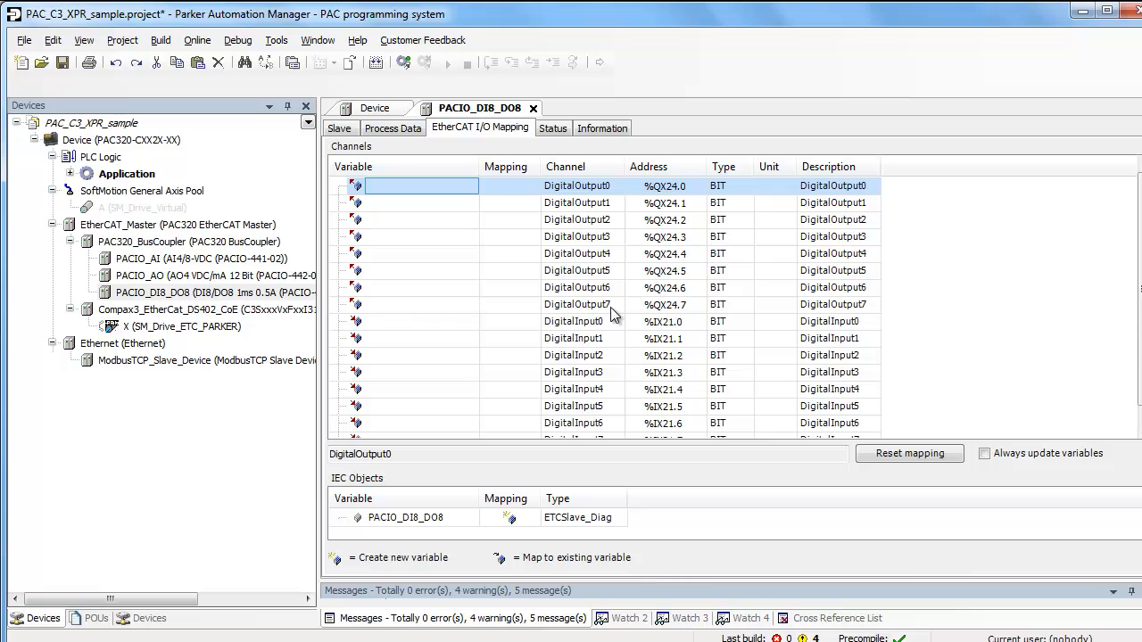
mouse_move(575, 330)
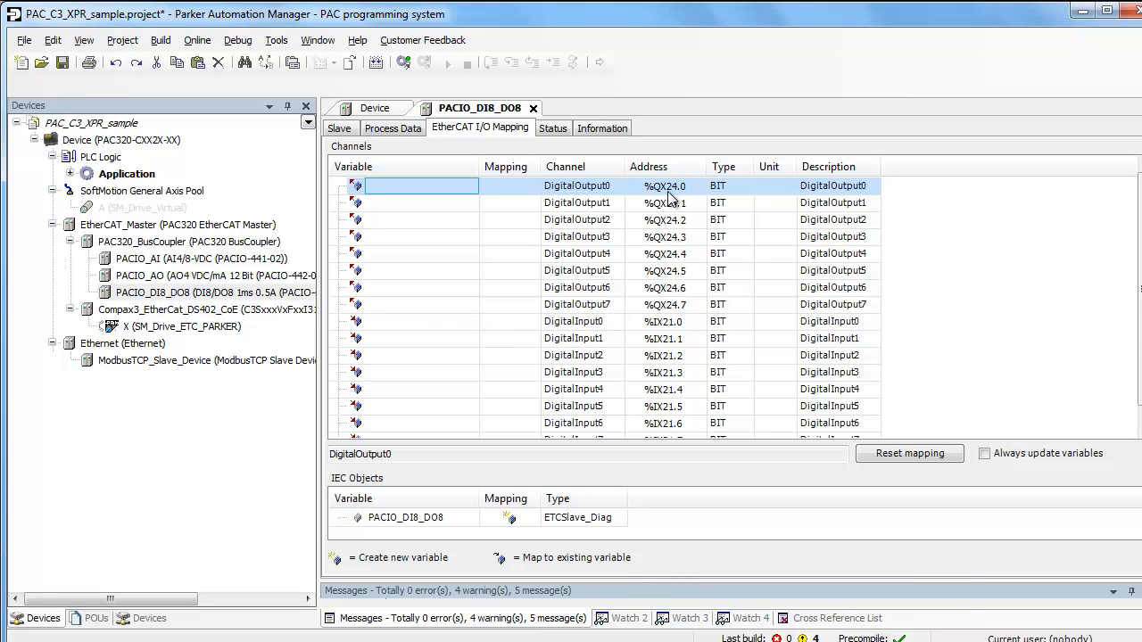
mouse_move(669, 264)
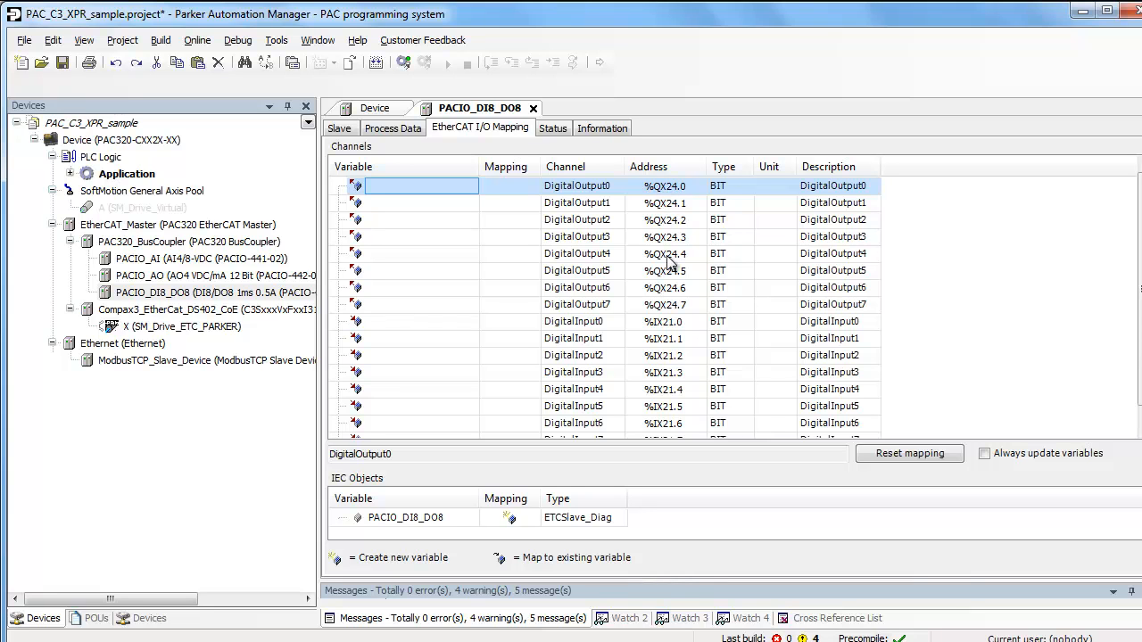
mouse_move(669, 235)
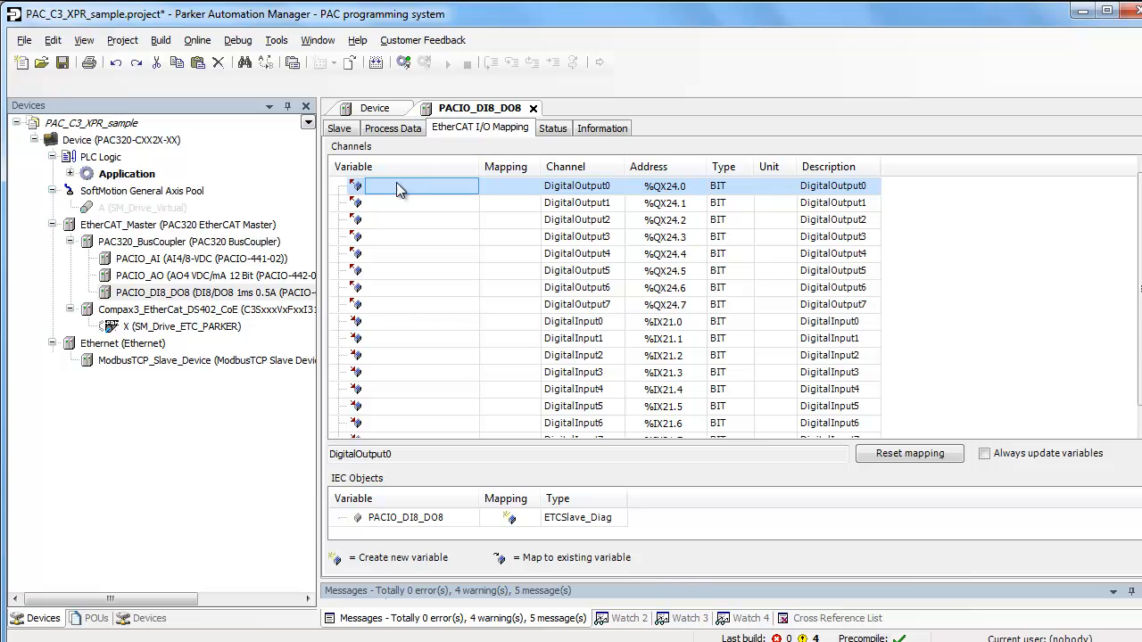
mouse_move(656, 187)
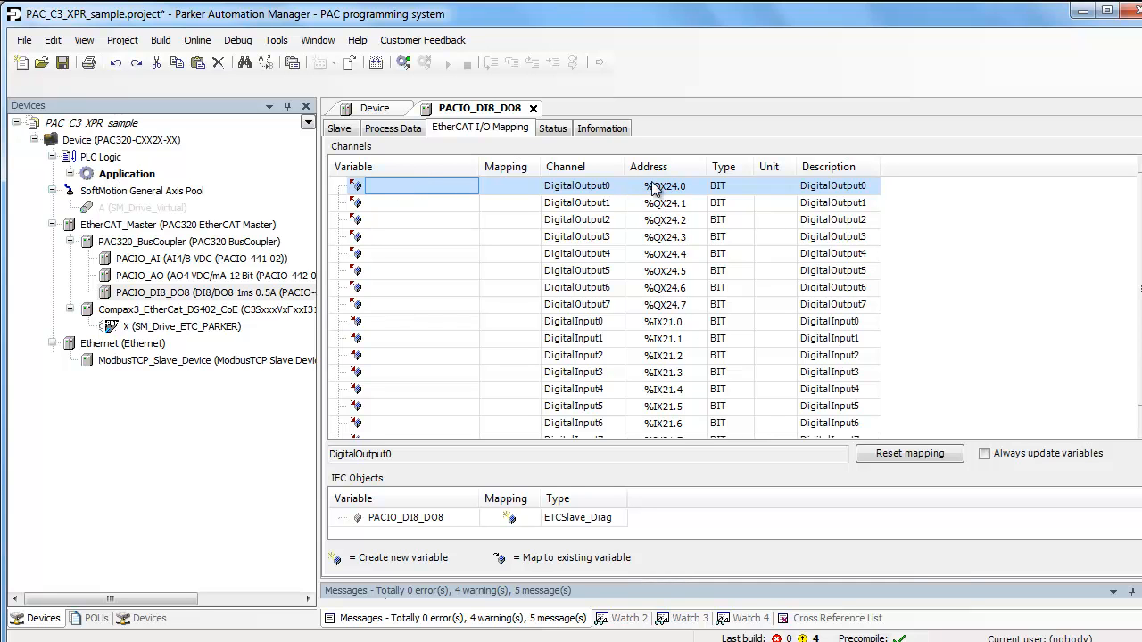
mouse_move(406, 198)
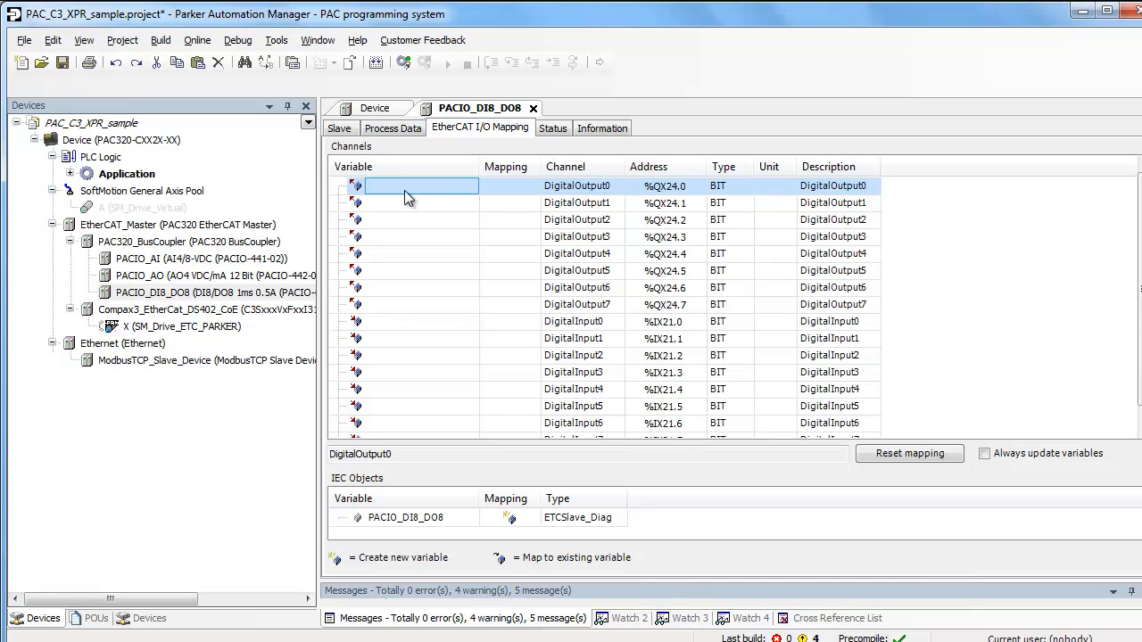
click(419, 185)
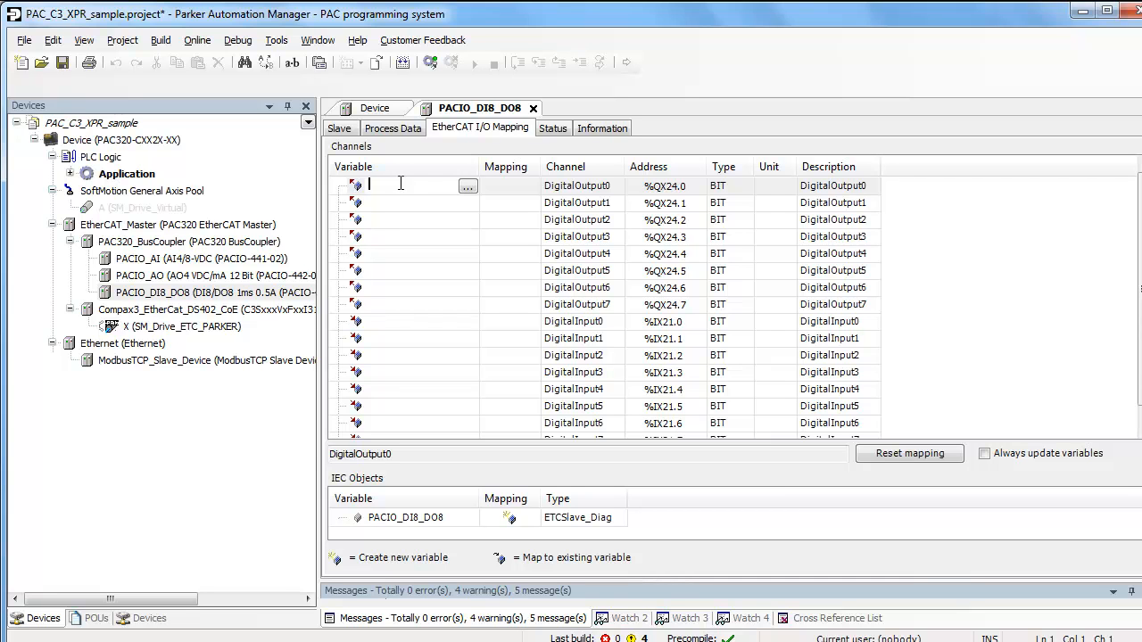
Step: Name DigitalOutput0 'Moving', DigitalInput0 'Start' and DigitalInput1 'Stop'
text(M)
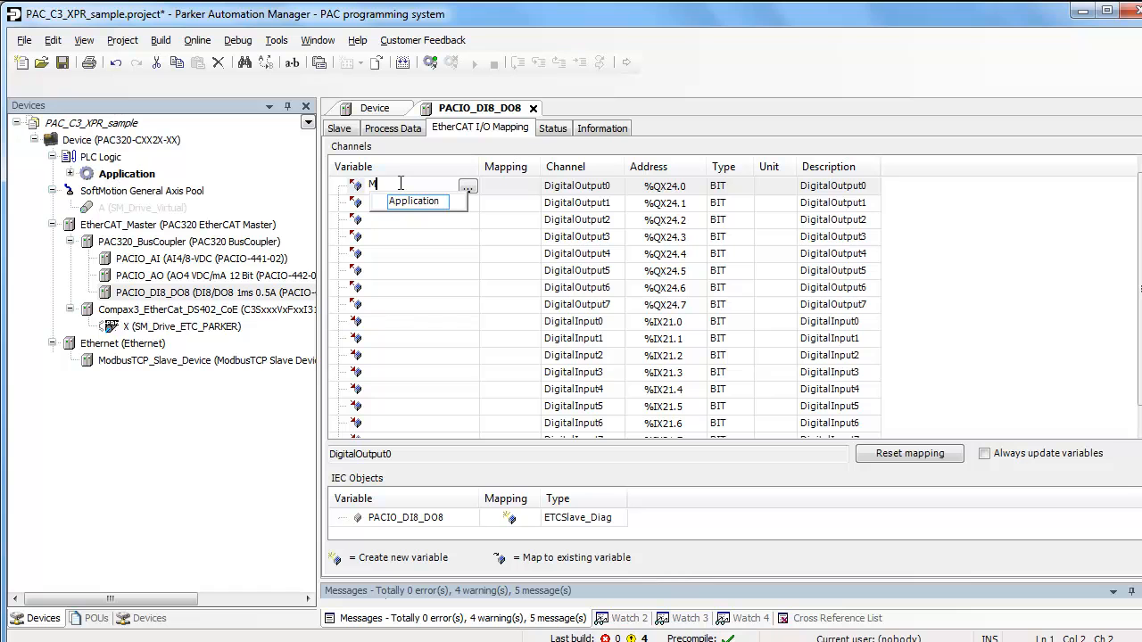
text(oving)
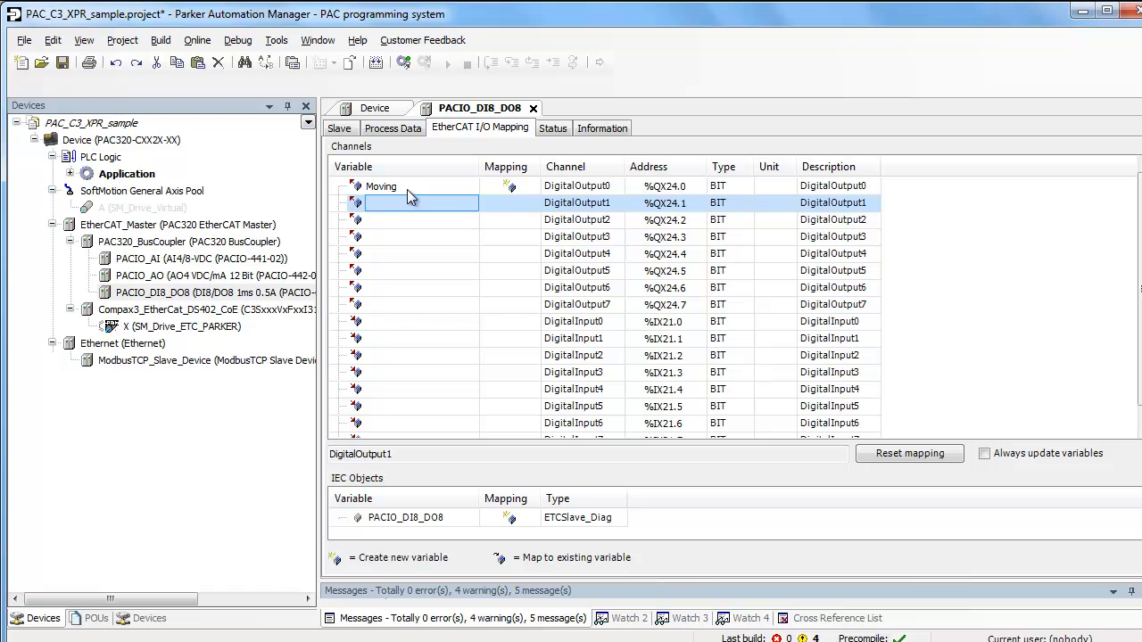
mouse_move(444, 366)
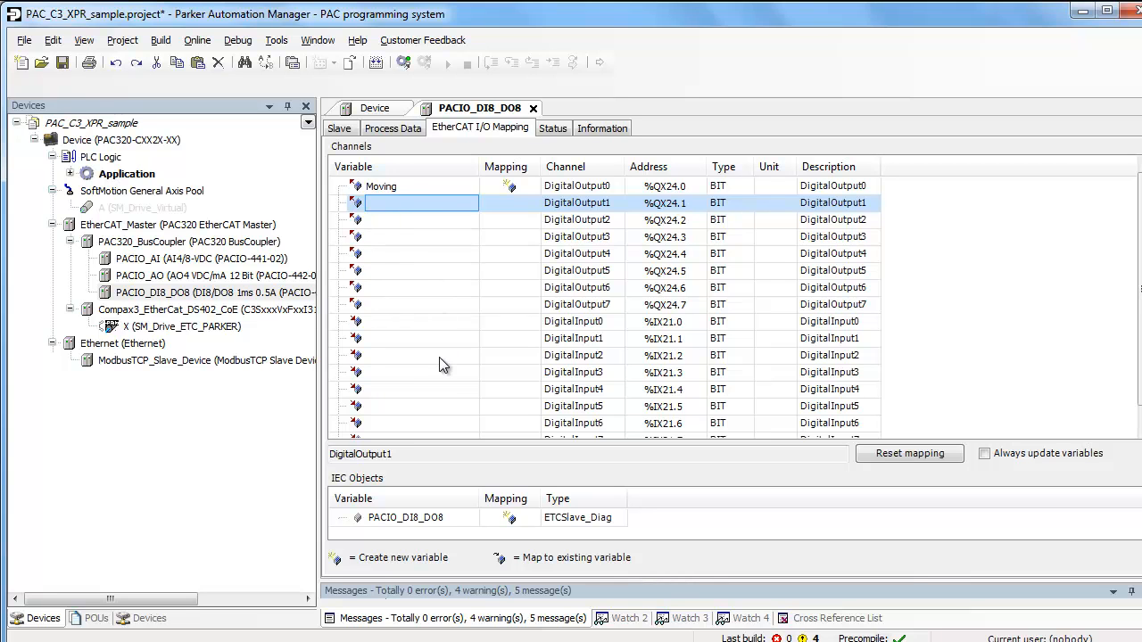
click(419, 322)
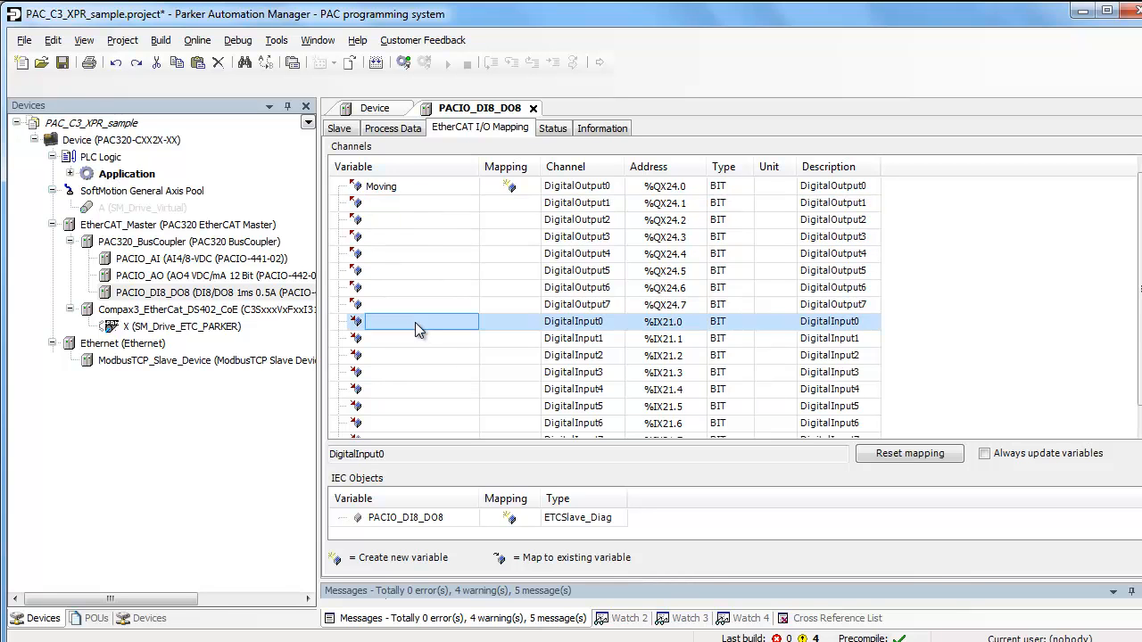
click(419, 321)
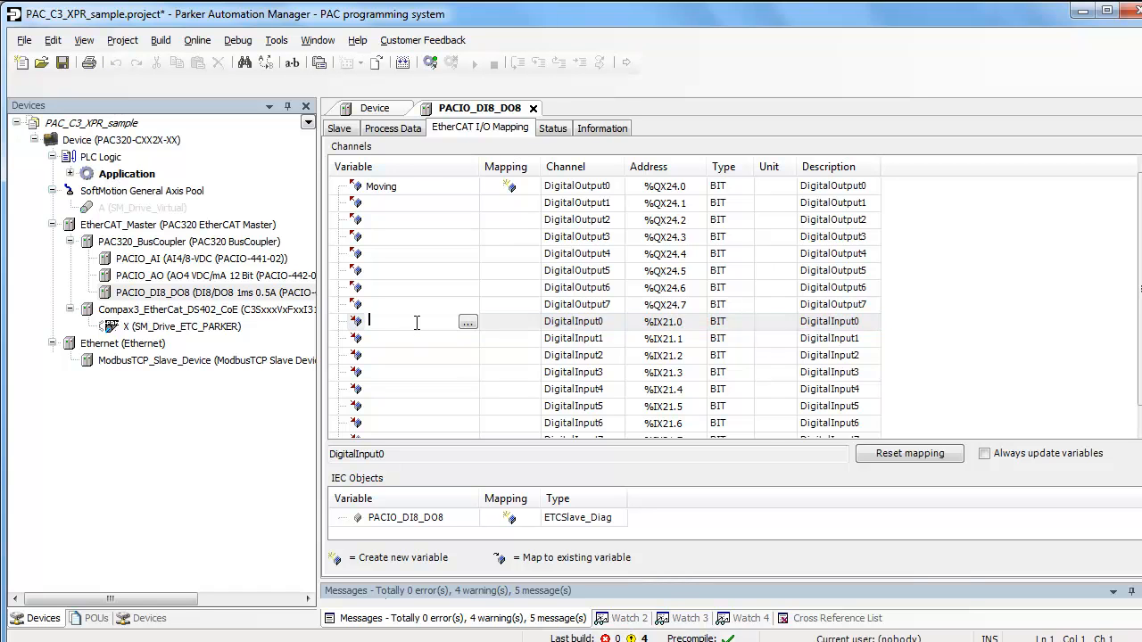
text(Star)
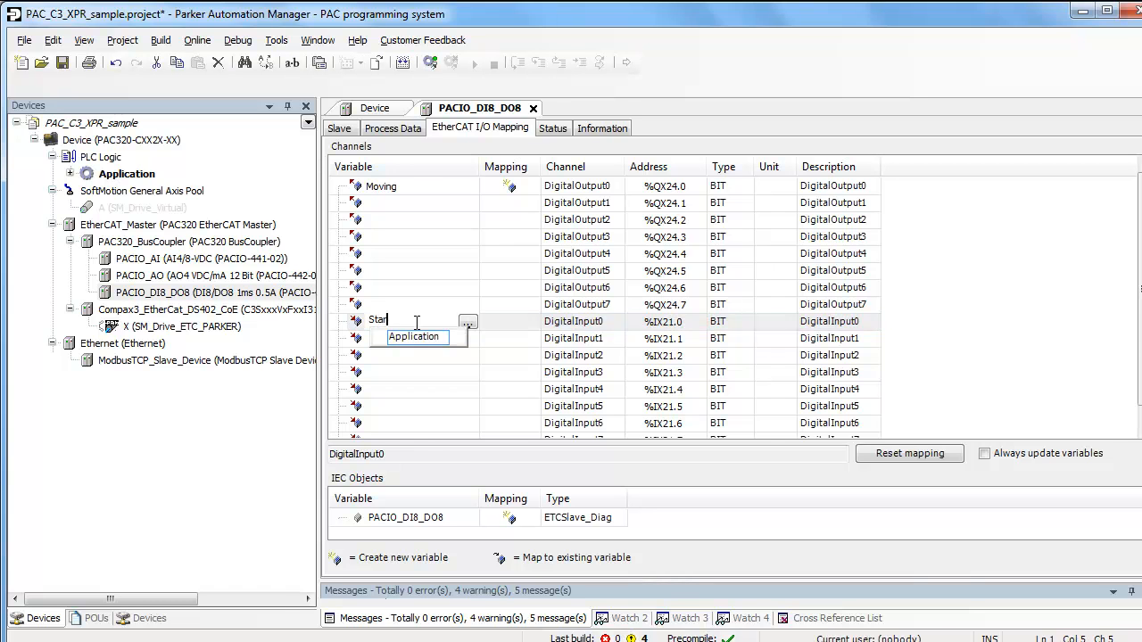
key(Return)
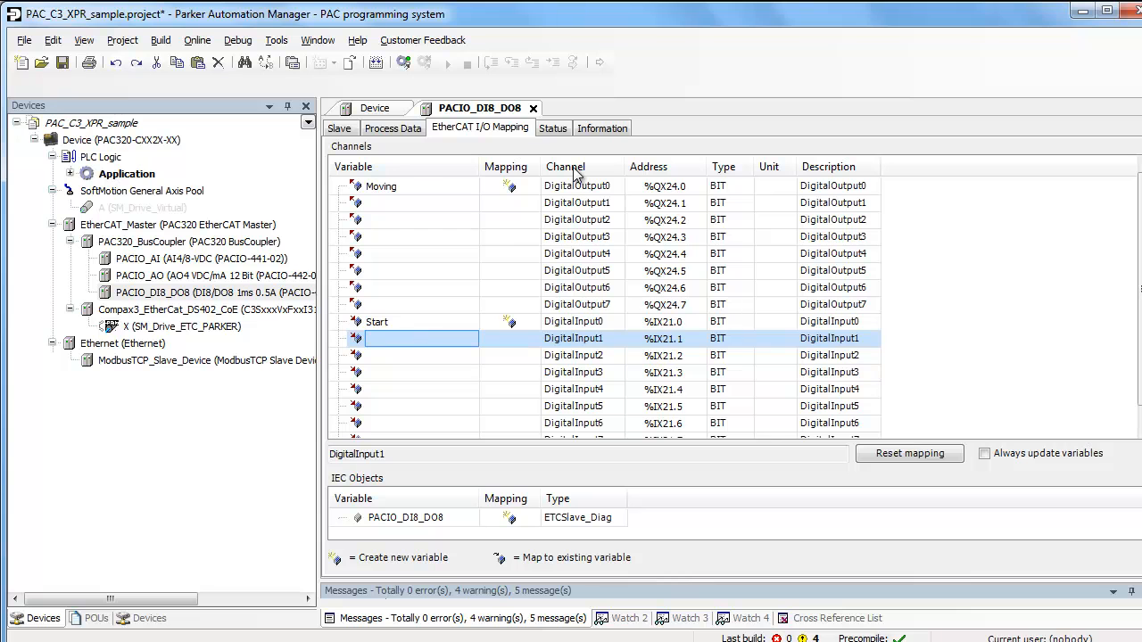
text(Stop)
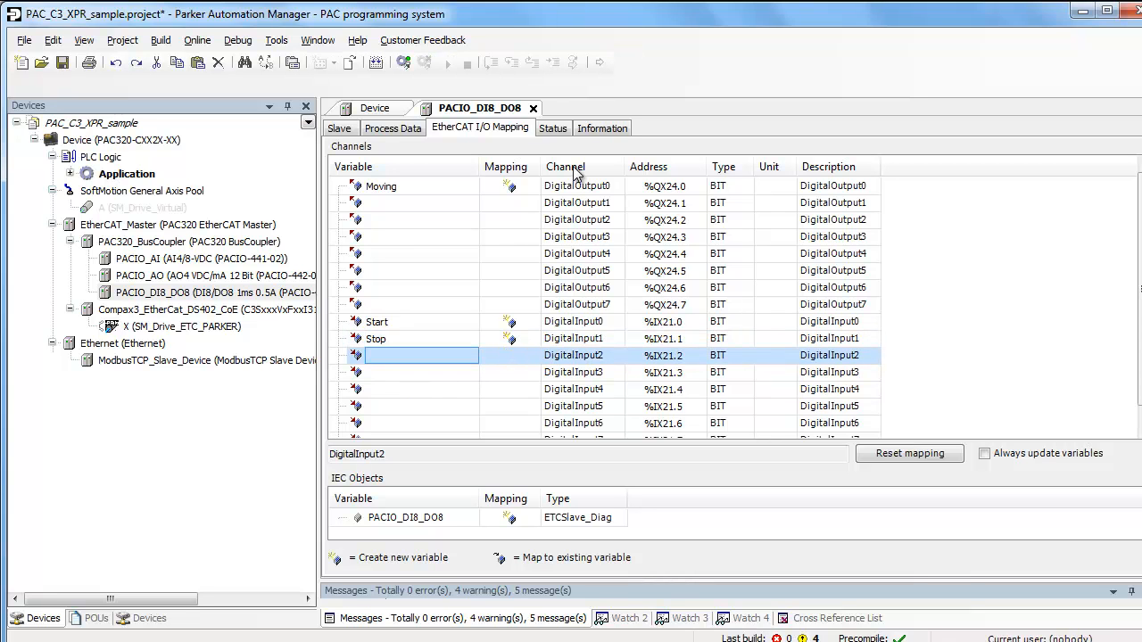
mouse_move(546, 258)
text(Reset)
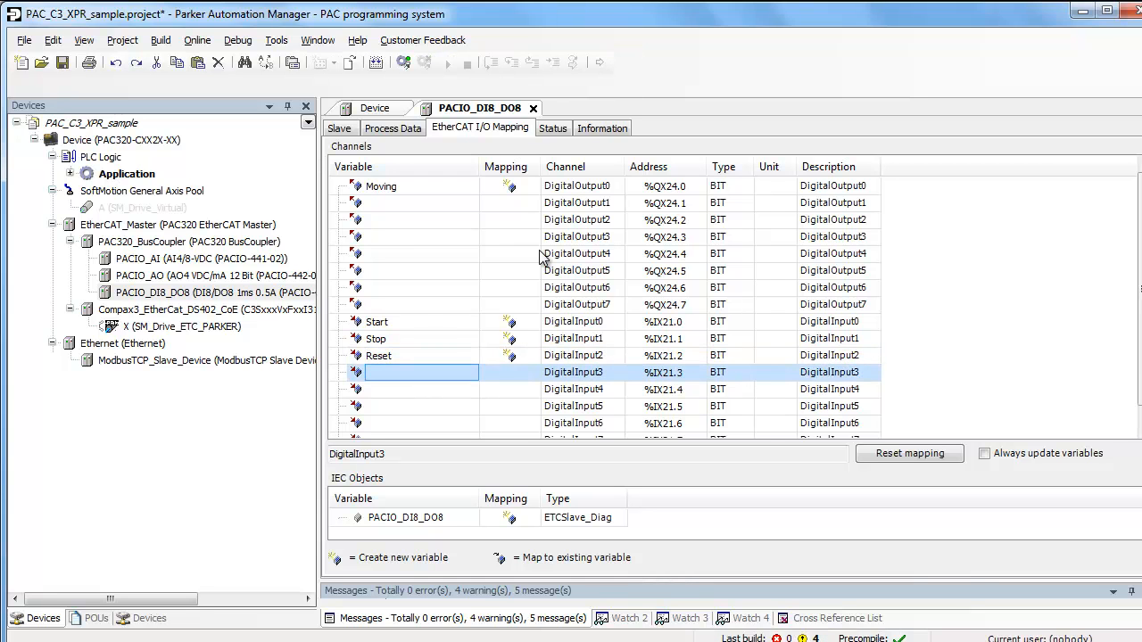
mouse_move(465, 353)
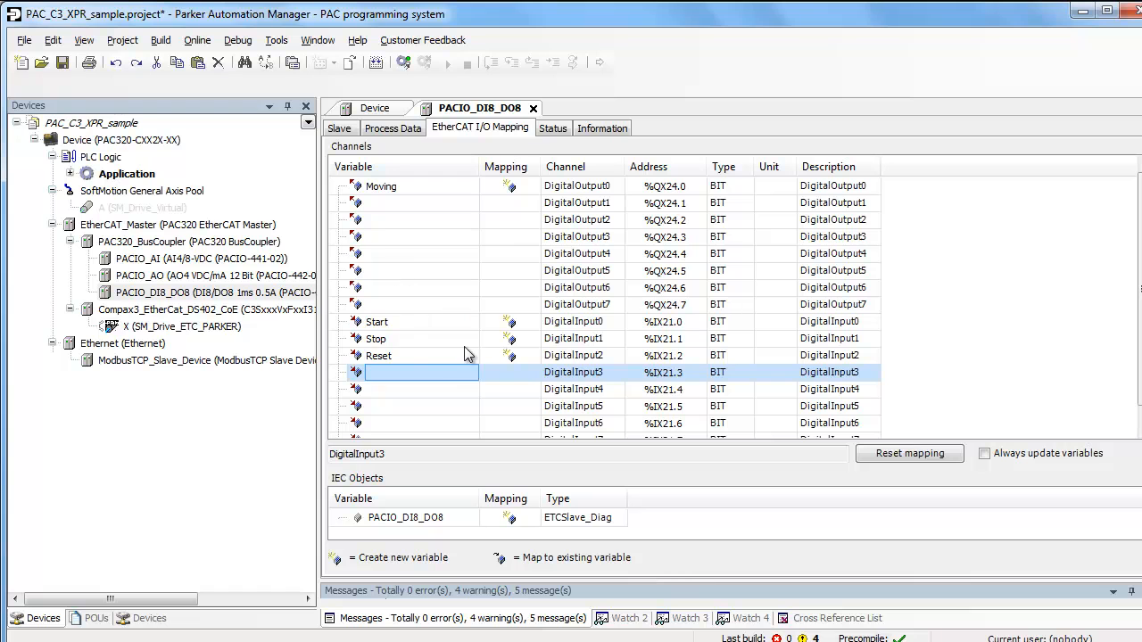
mouse_move(503, 198)
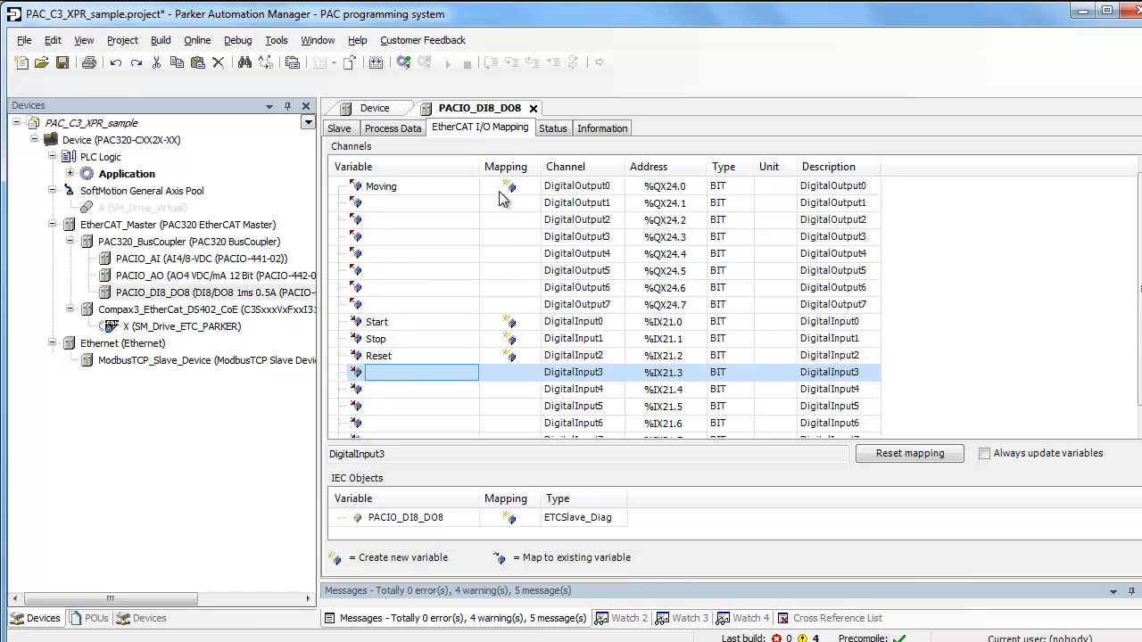
mouse_move(412, 268)
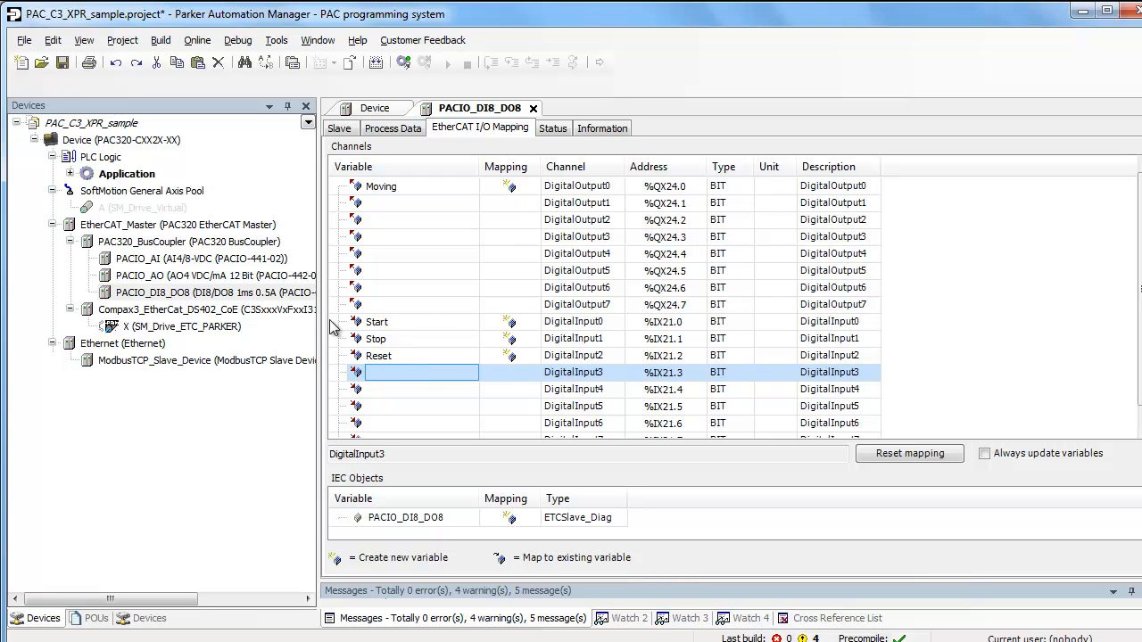
mouse_move(258, 339)
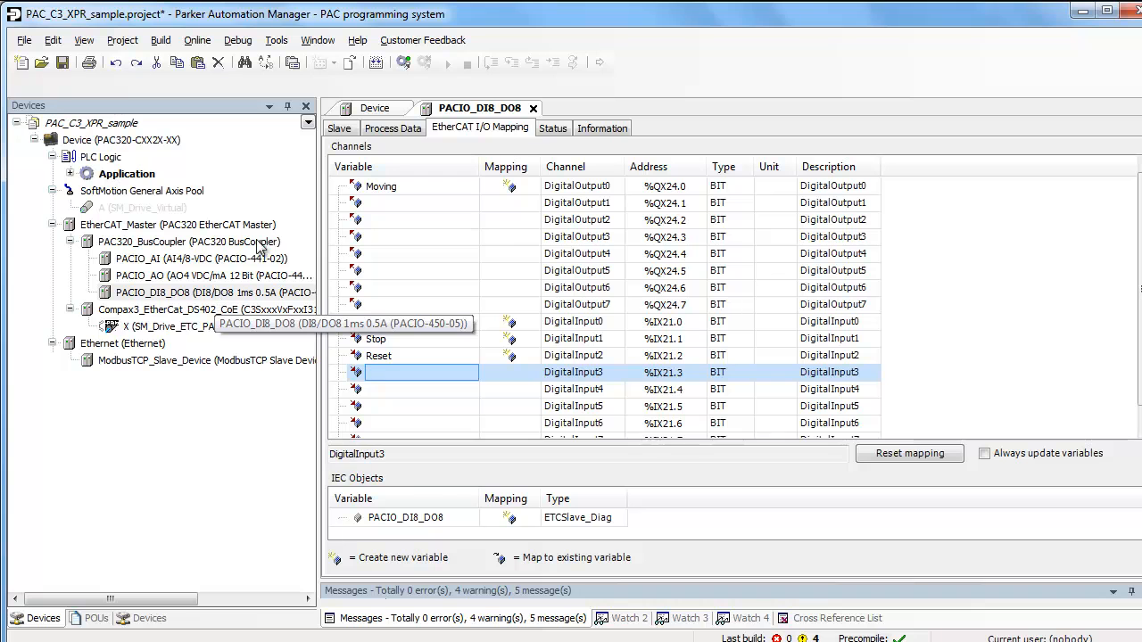
mouse_move(408, 311)
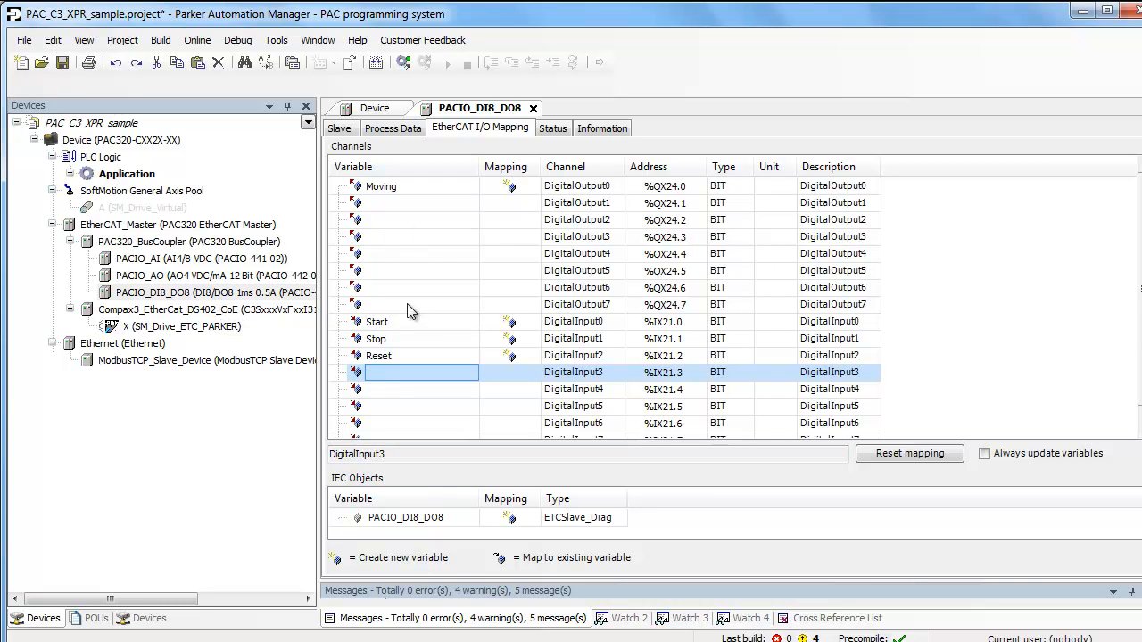
mouse_move(182, 284)
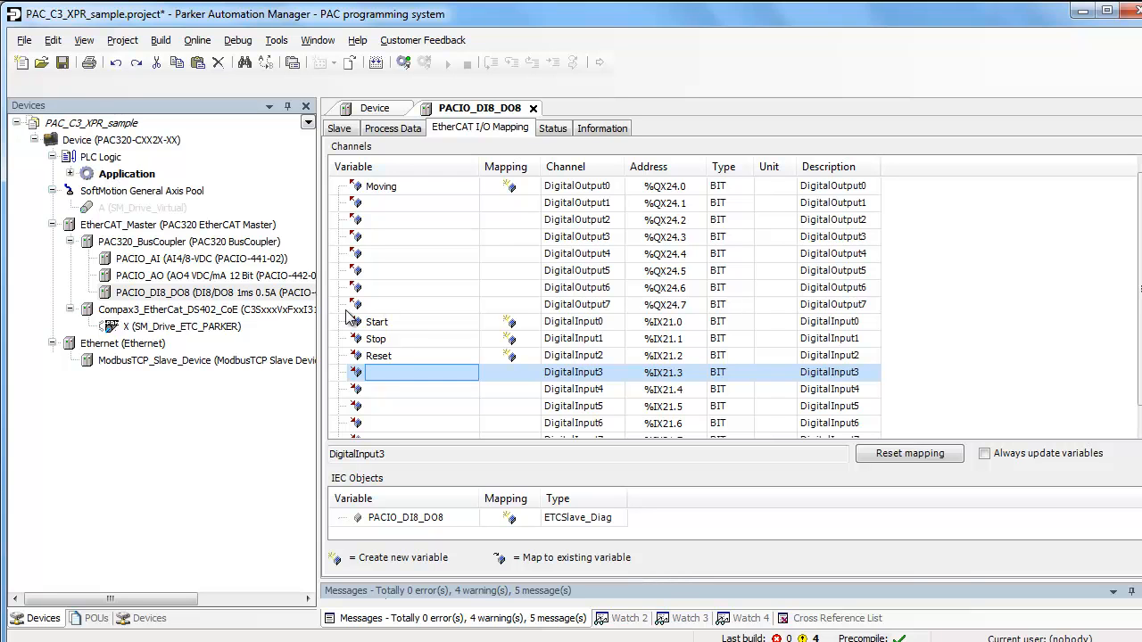
mouse_move(186, 301)
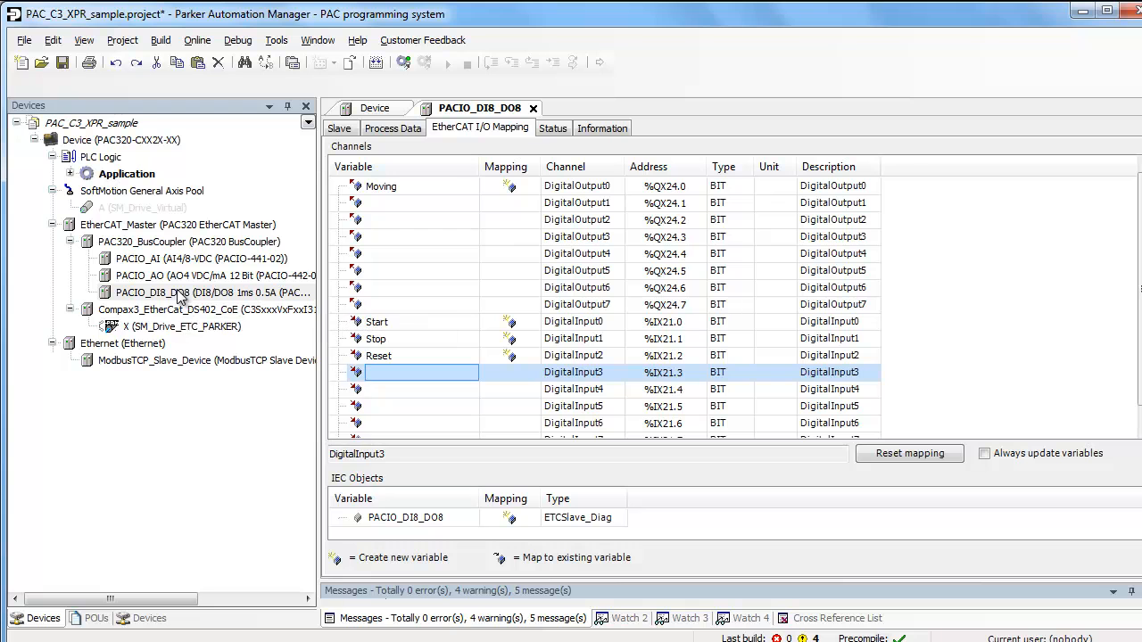
Step: Export the module's mappings as PACIO_DI8_DO8.csv on the Desktop
right_click(169, 293)
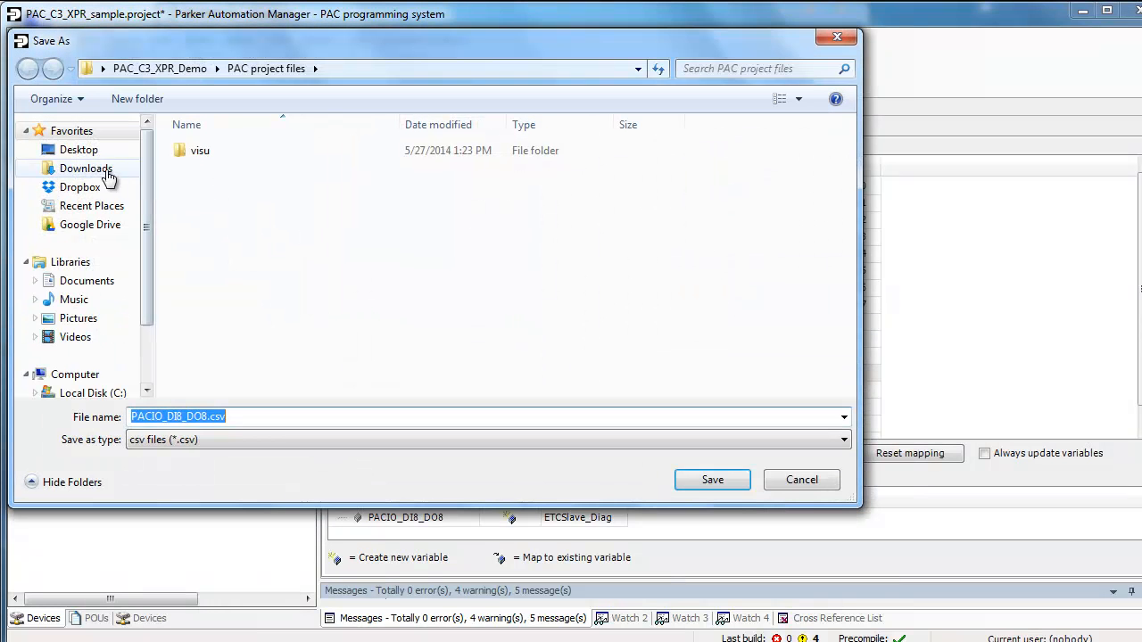
click(79, 150)
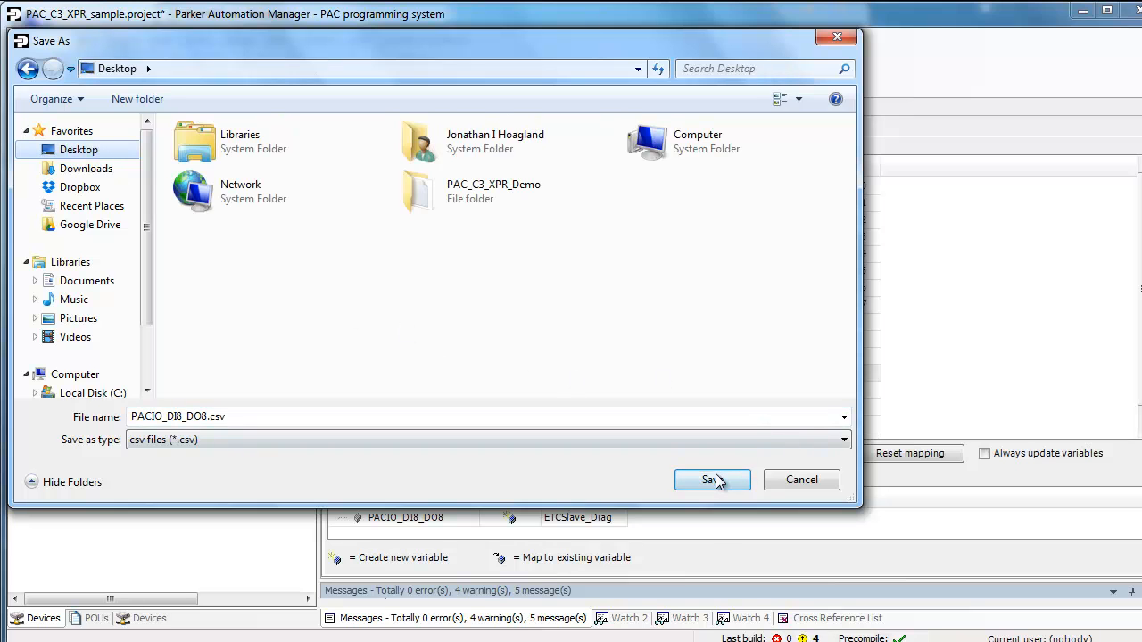
click(711, 479)
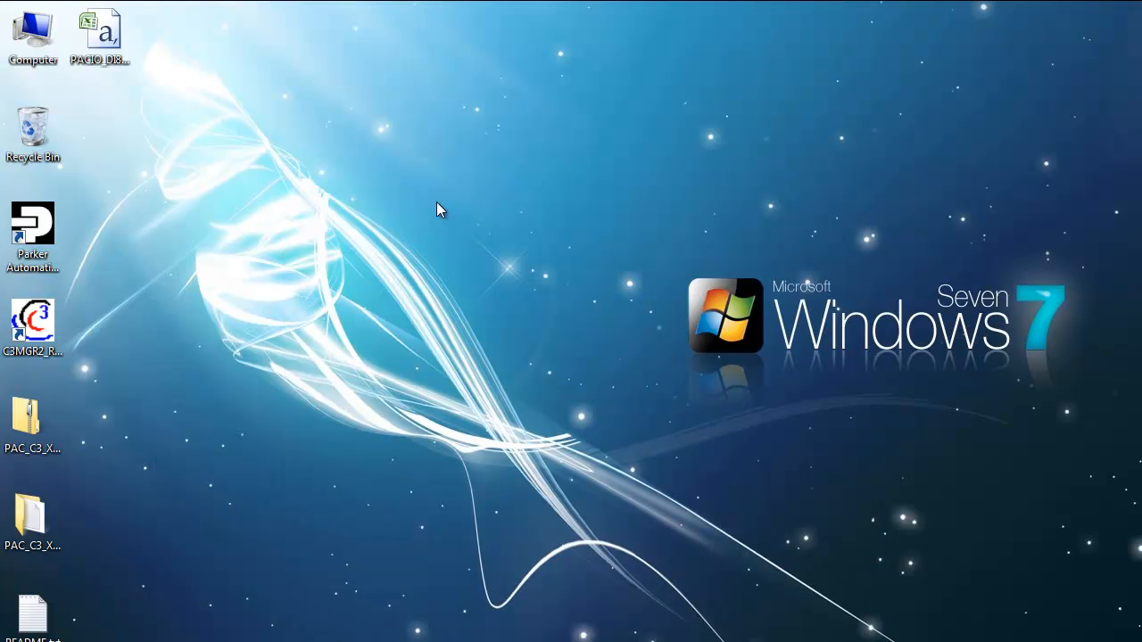
Step: Try Open with on the desktop CSV, then launch Microsoft Excel
right_click(100, 36)
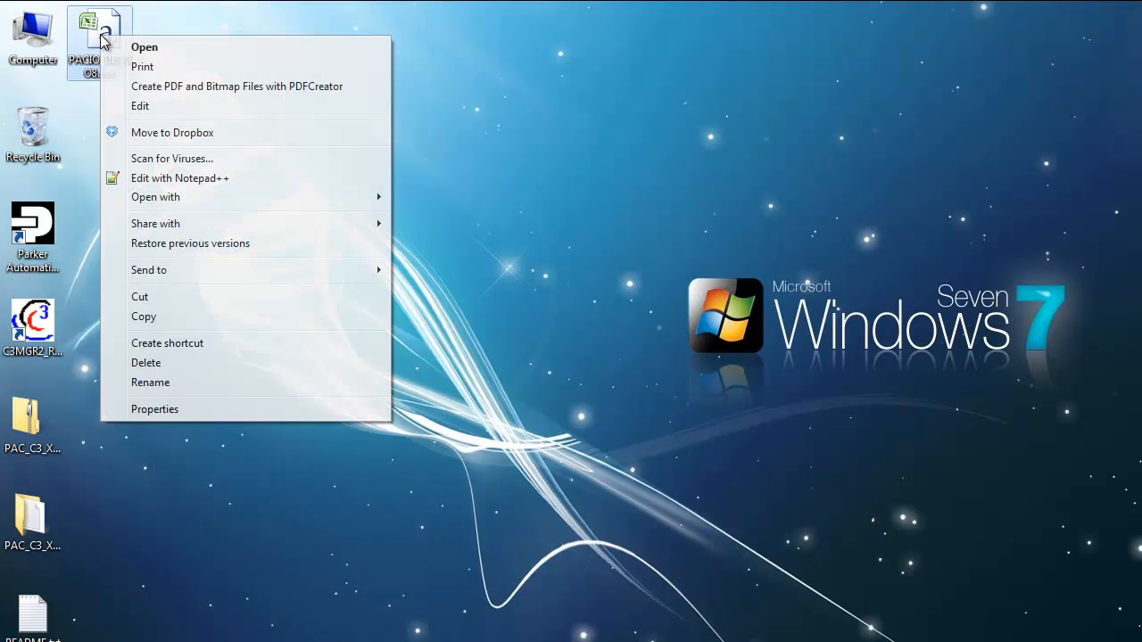
mouse_move(155, 196)
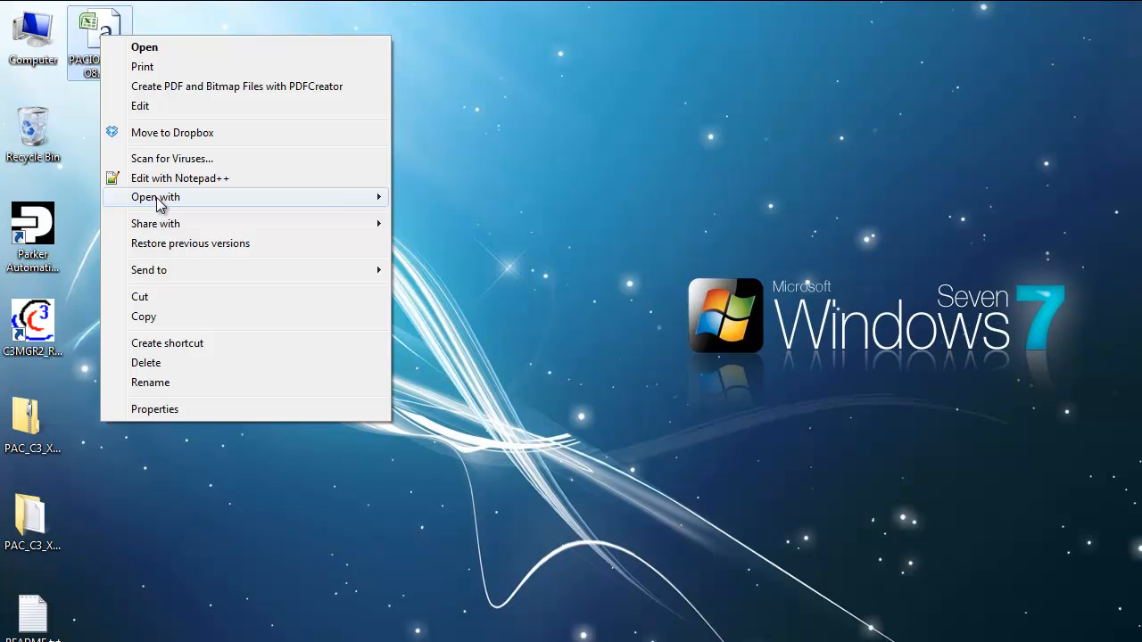
click(473, 364)
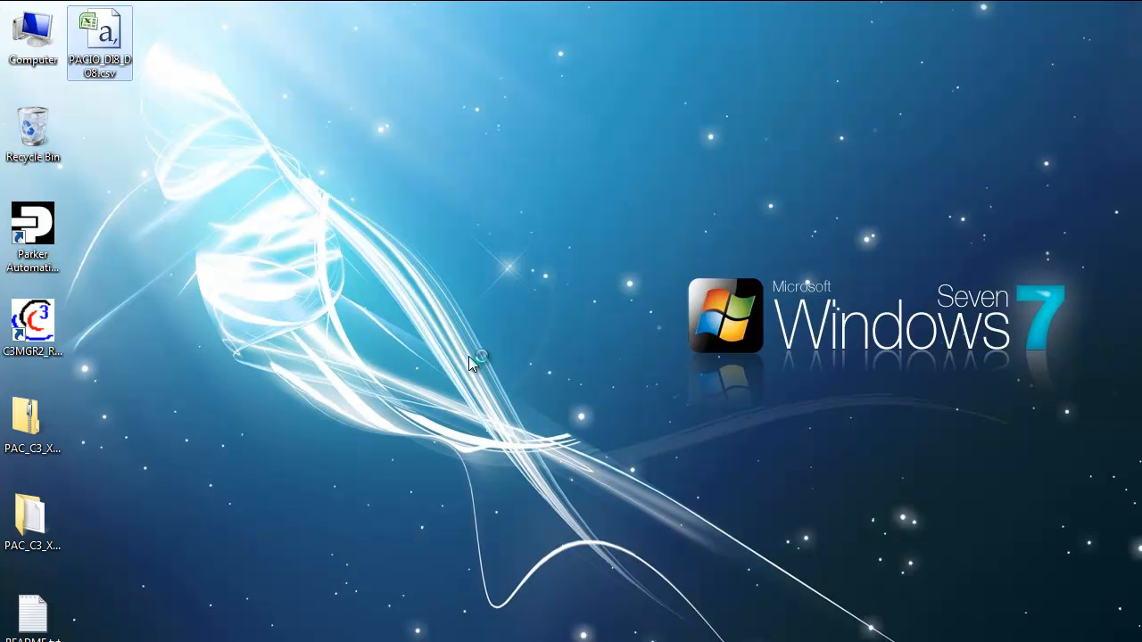
double_click(100, 39)
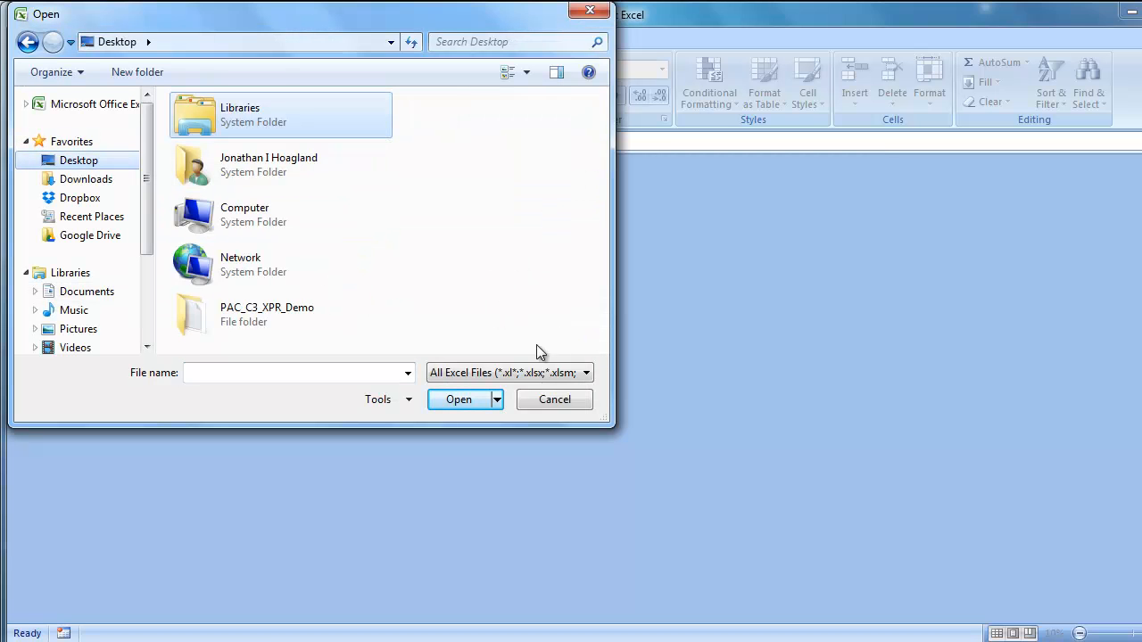
Step: Filter the Open dialog with *.csv and open PACIO_DI8_DO8.csv
click(300, 373)
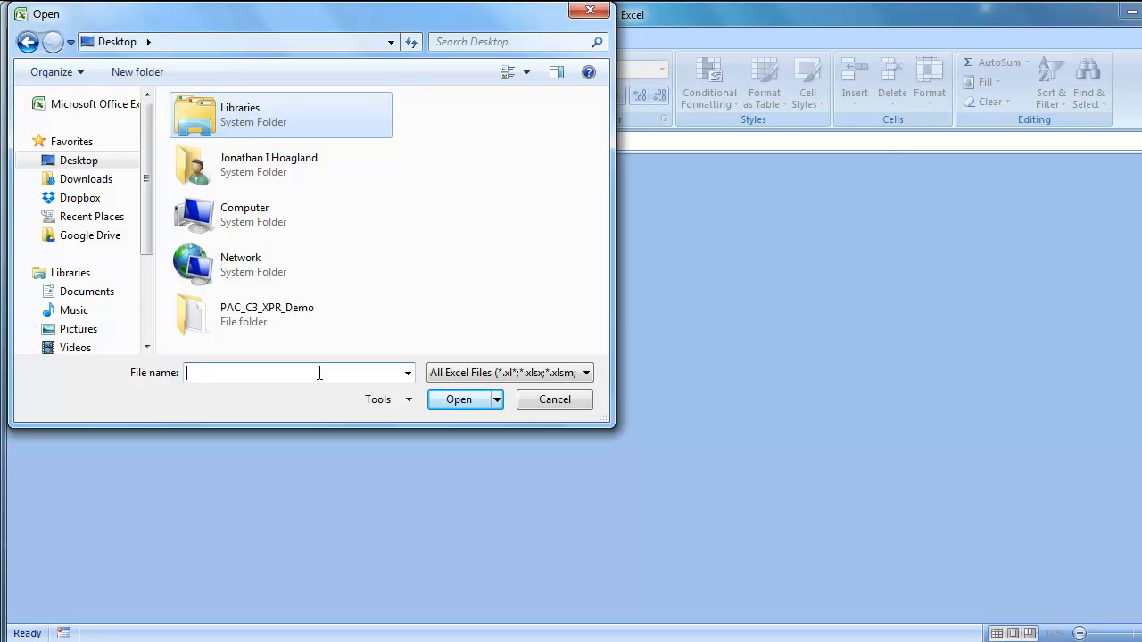
text(*.csv)
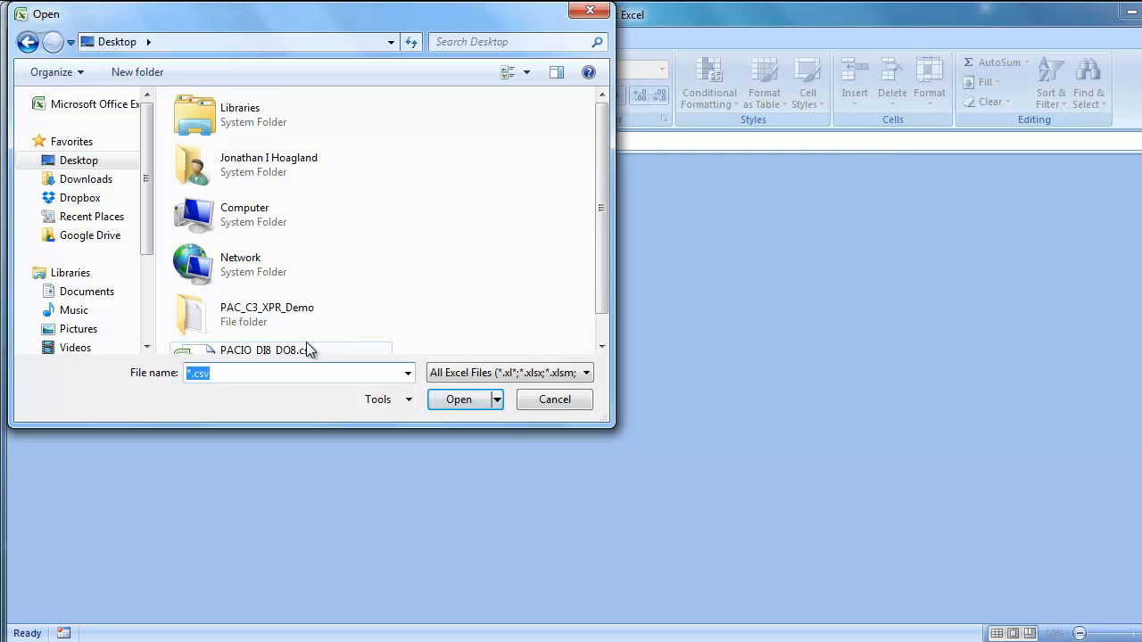
click(458, 399)
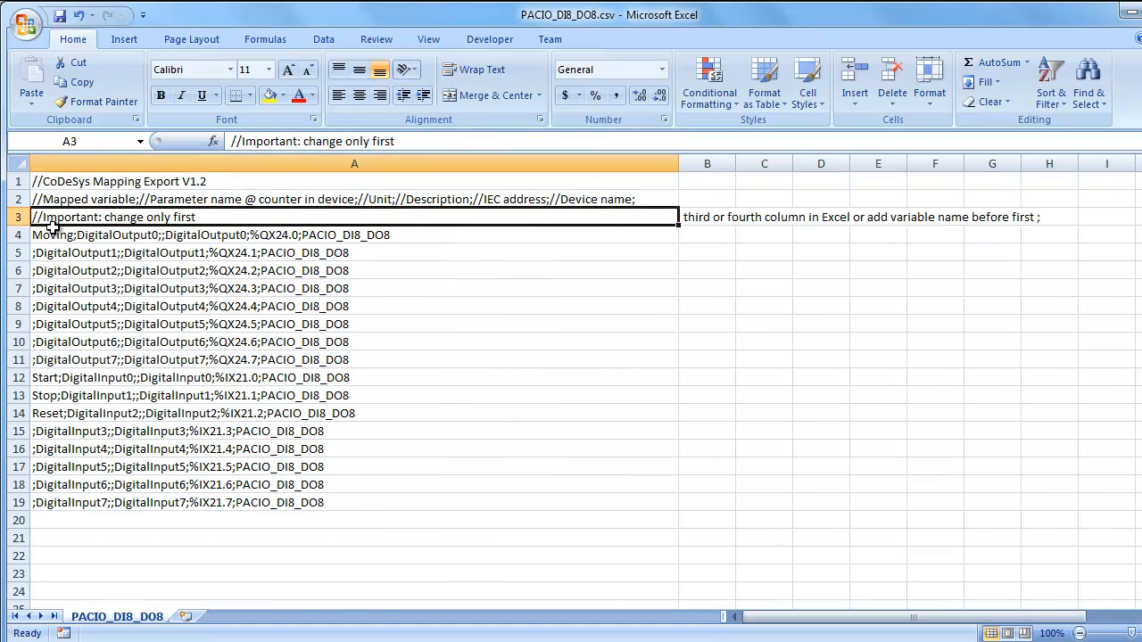
Step: Inspect the Moving mapping row, then close the CSV without saving
click(179, 235)
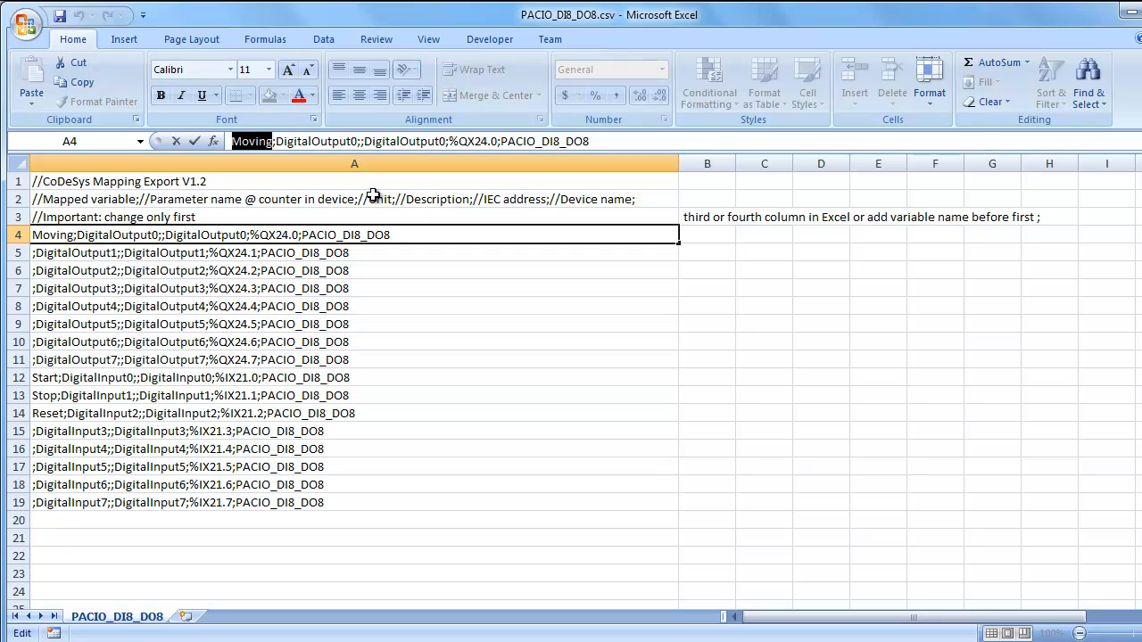
mouse_move(72, 242)
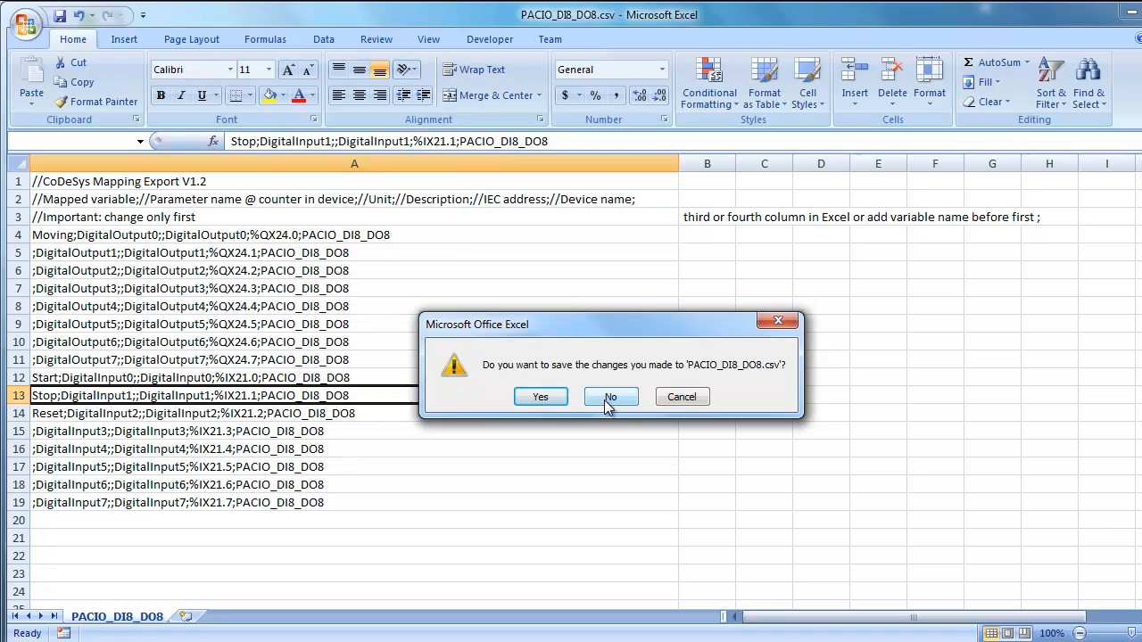
click(610, 396)
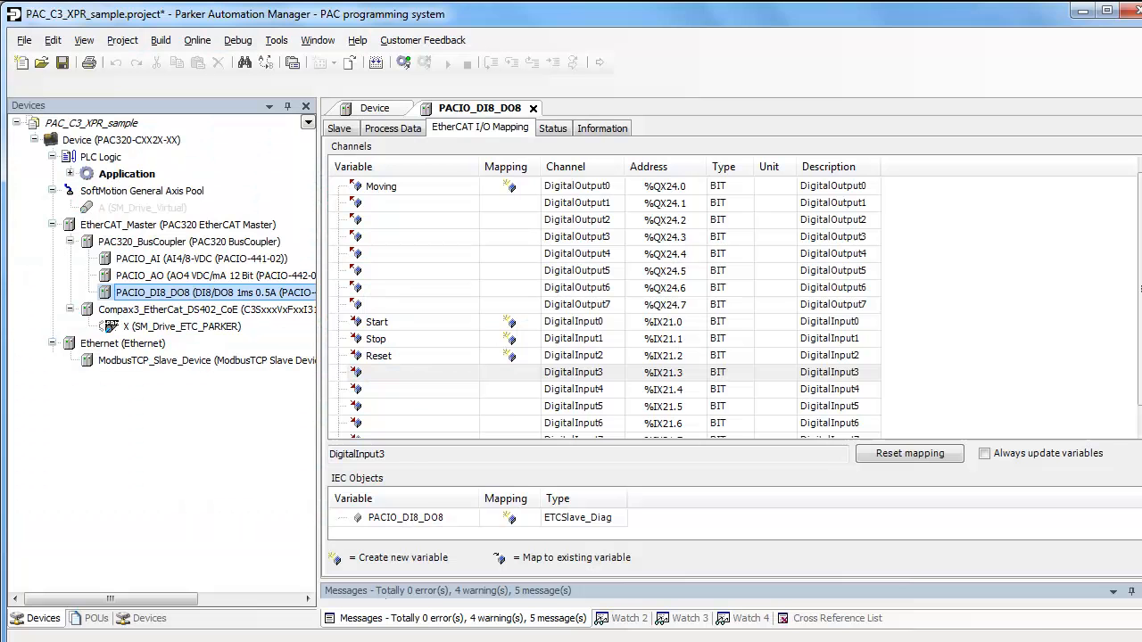